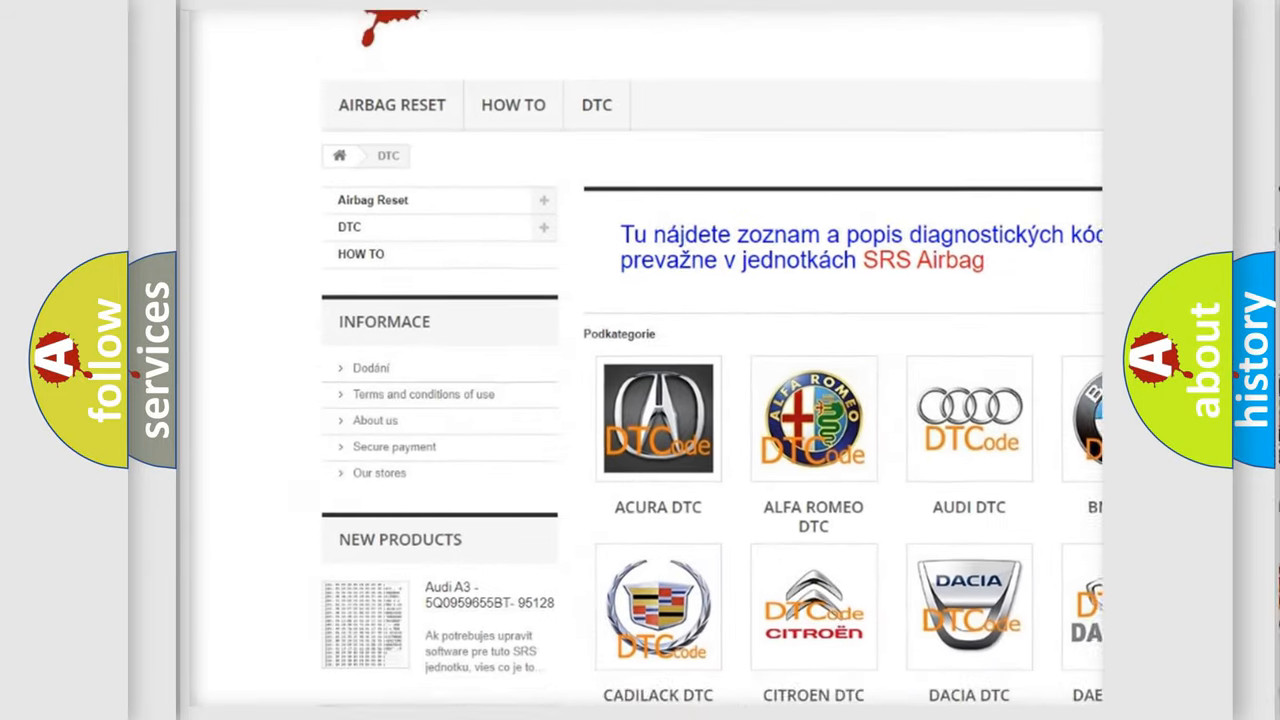
scroll(down, 3)
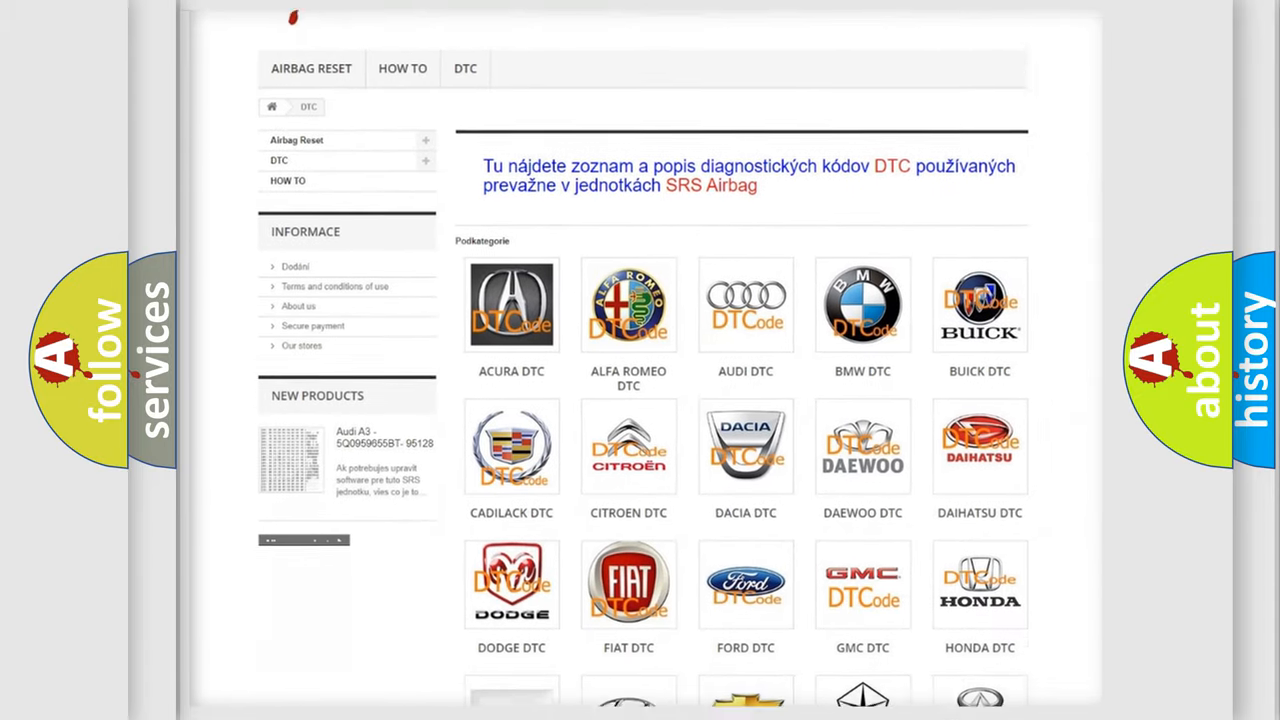
scroll(down, 3)
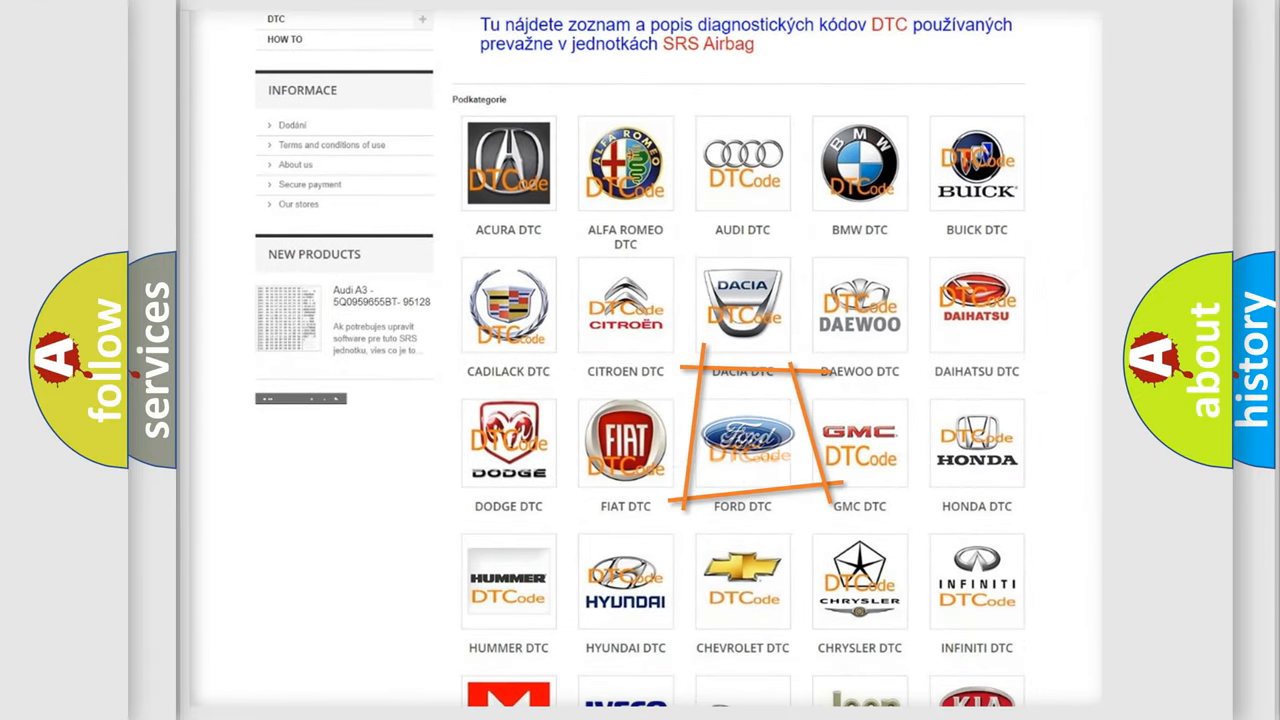